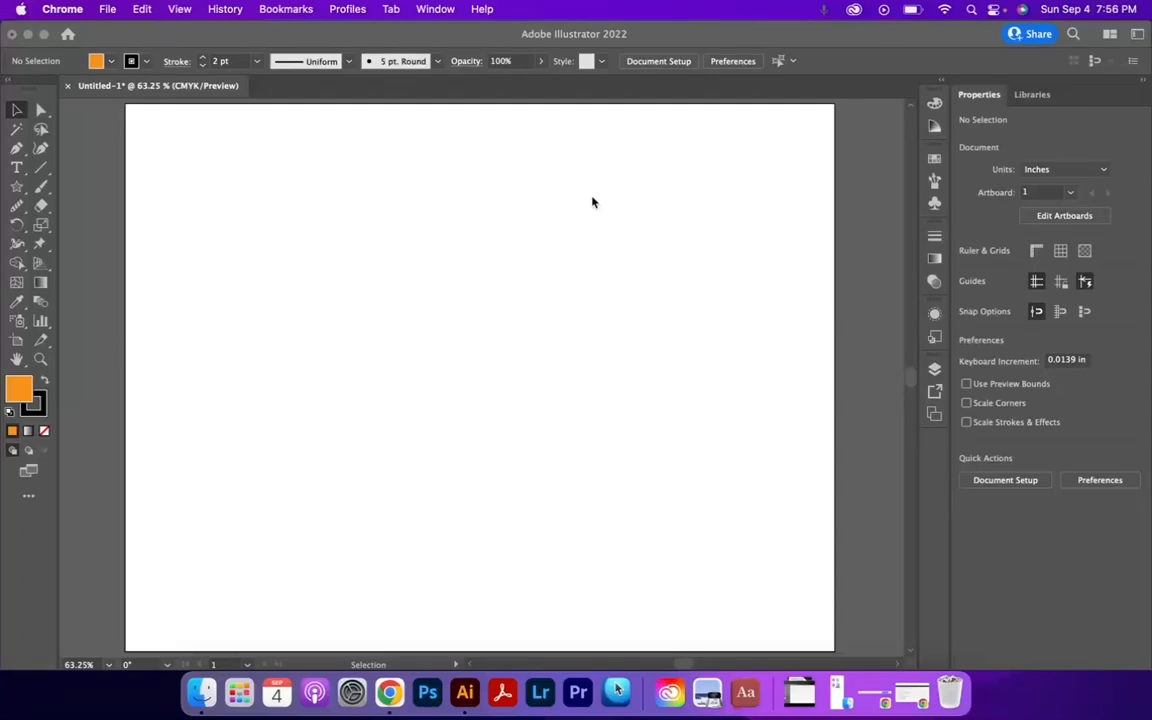
mouse_move(588, 201)
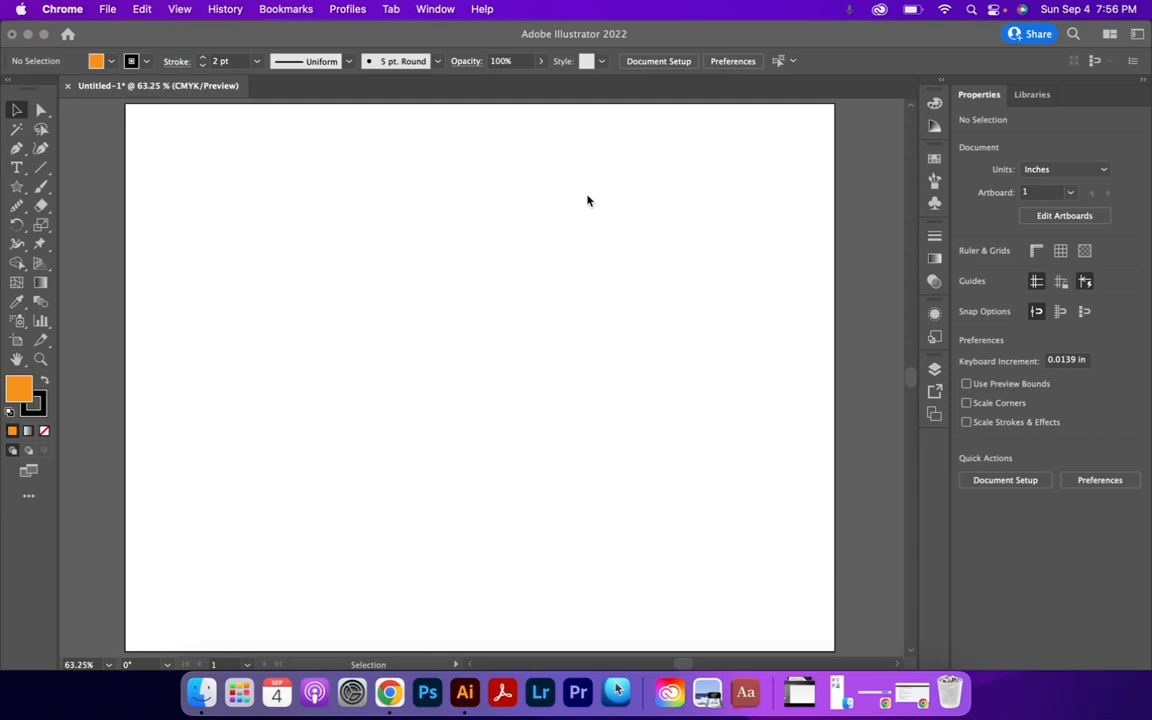
mouse_move(549, 189)
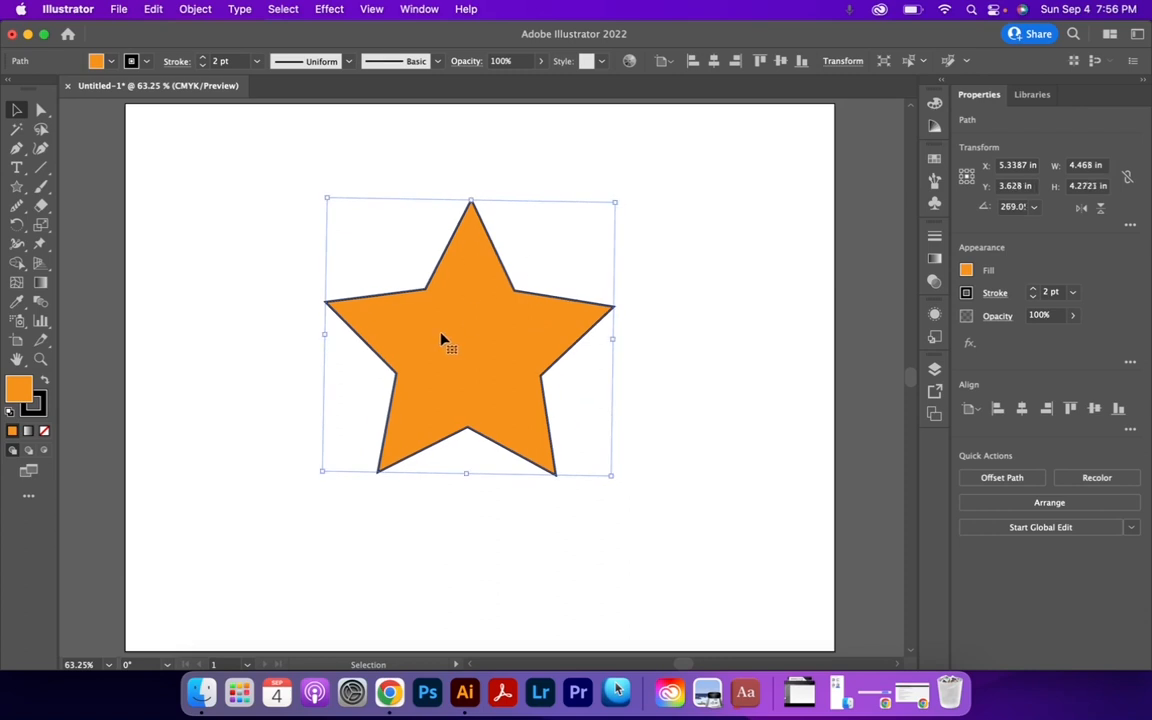
Nudge the orange star slightly down and to the right on the artboard
left_click_drag(465, 337, 487, 350)
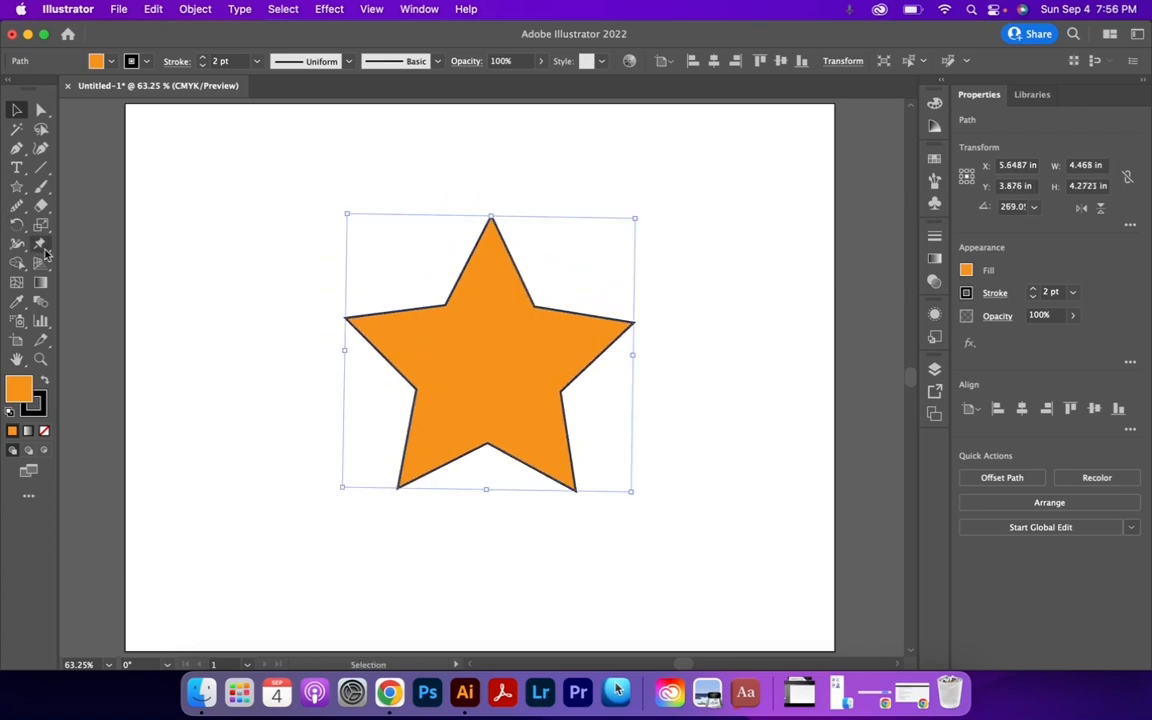
Choose the Puppet Warp tool from the Free Transform flyout for the star
left_click(38, 244)
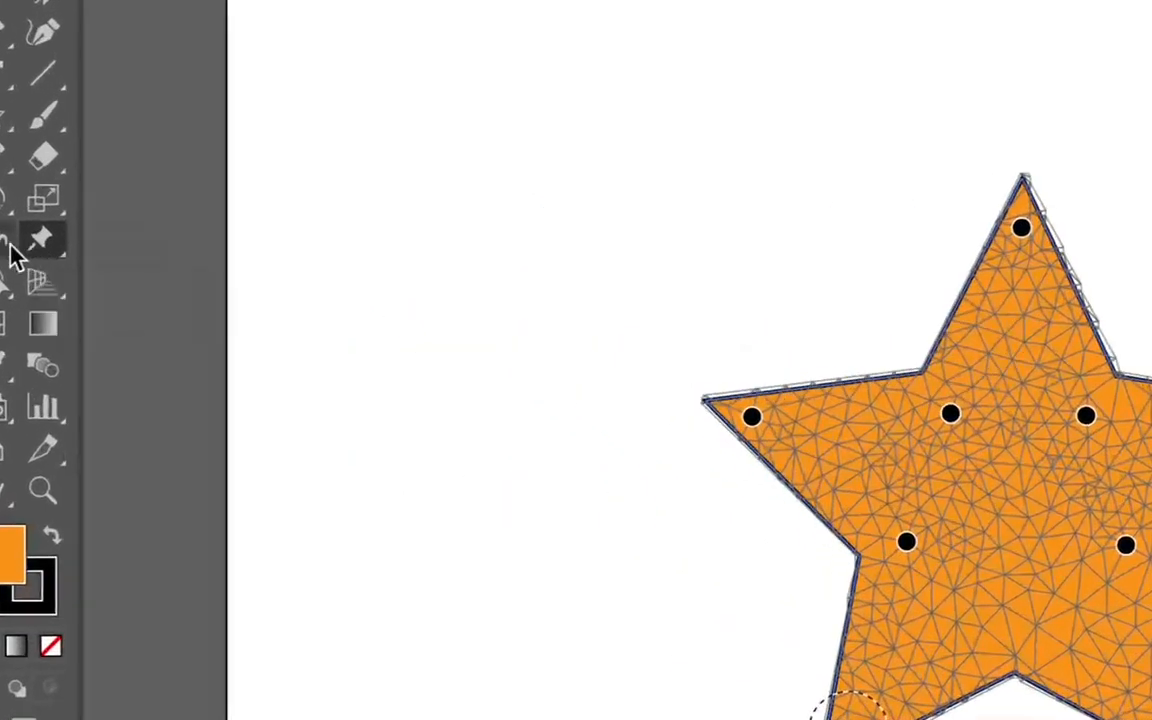
left_click(46, 238)
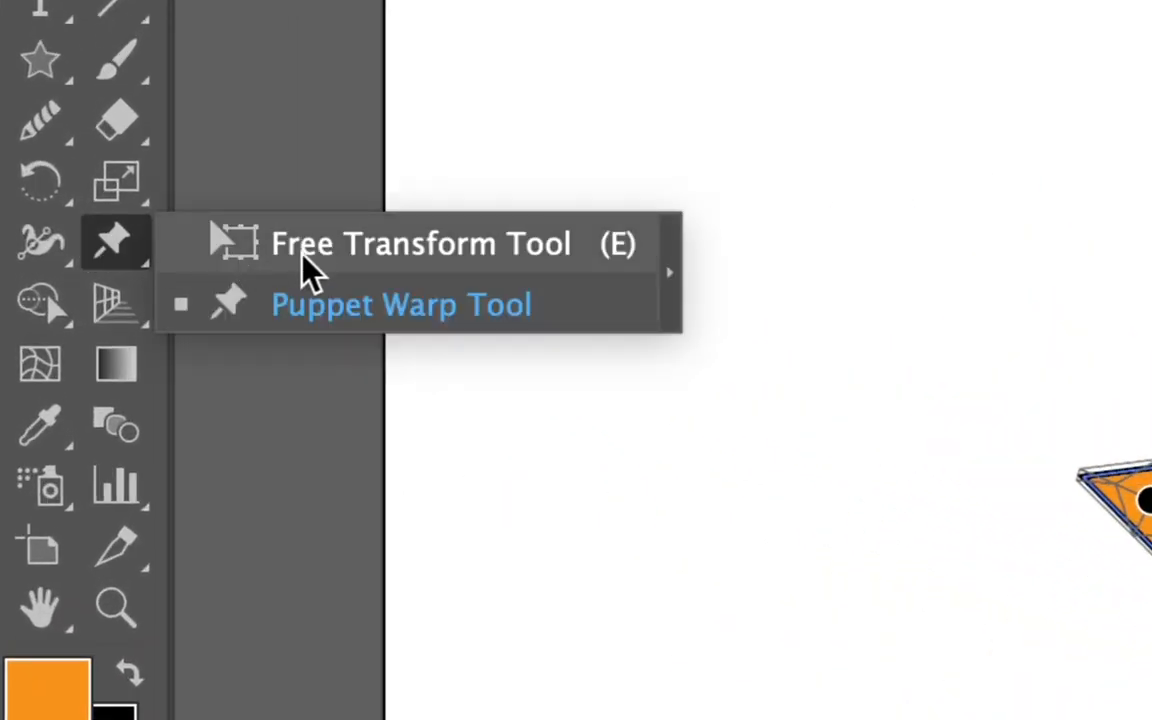
mouse_move(278, 318)
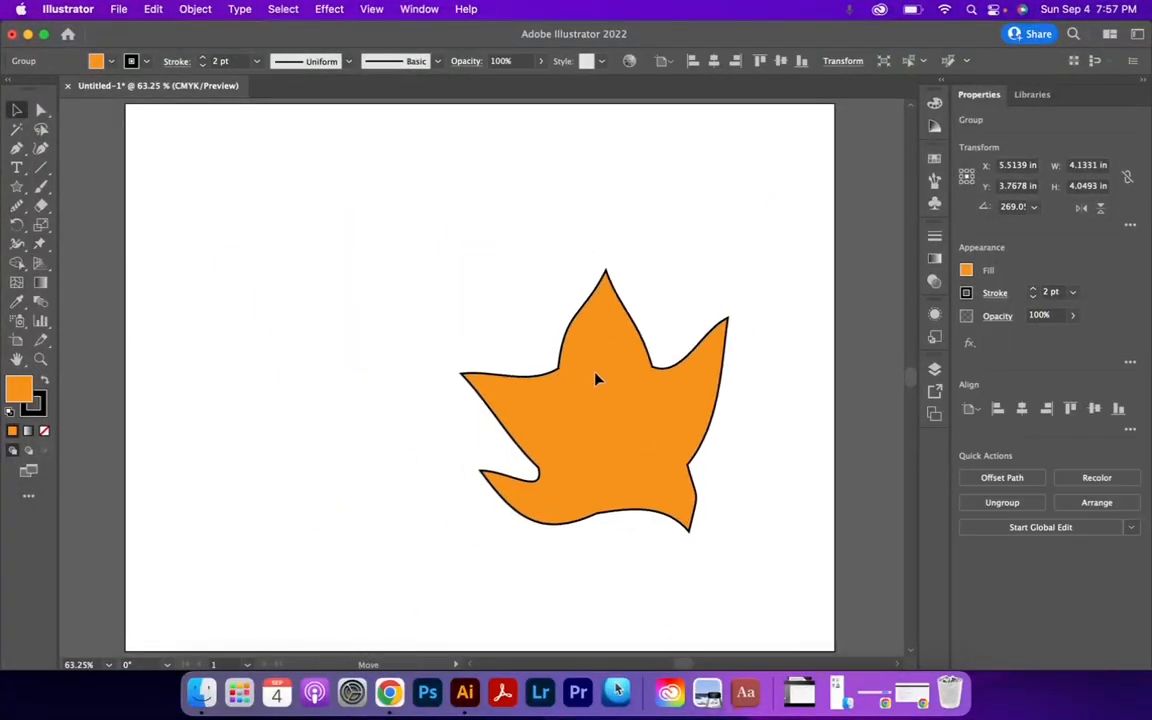
Move the warped star up and to the left, then pick the Star tool
left_click_drag(595, 380, 450, 320)
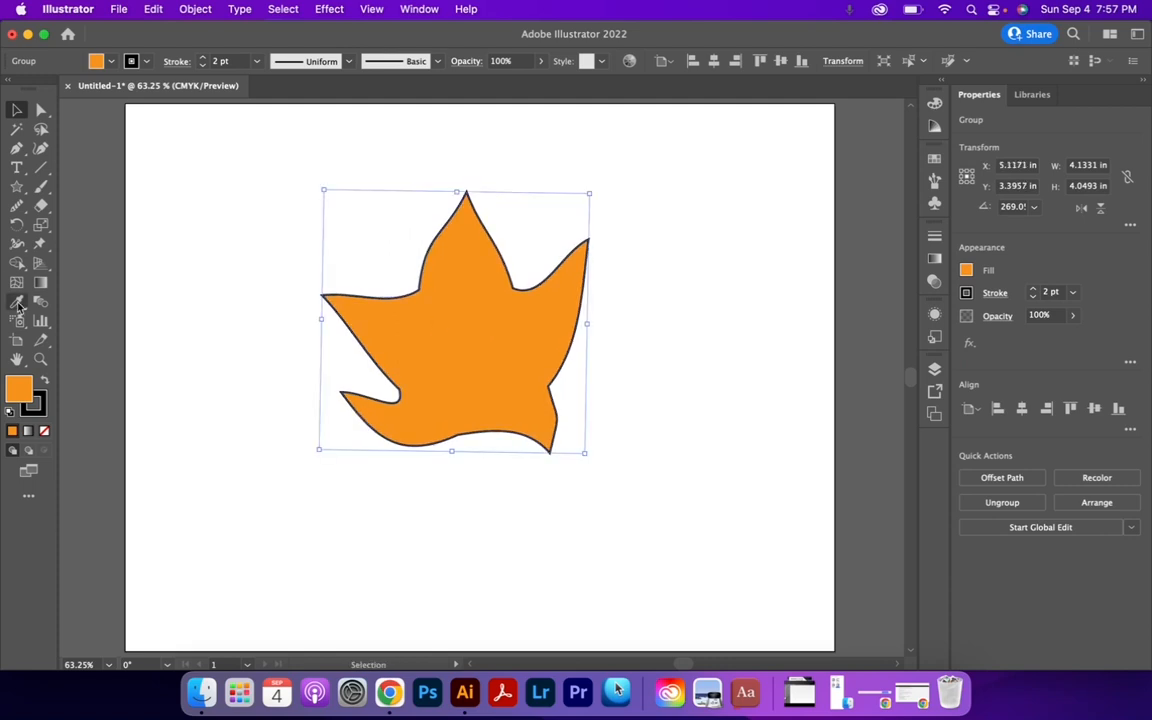
left_click(16, 301)
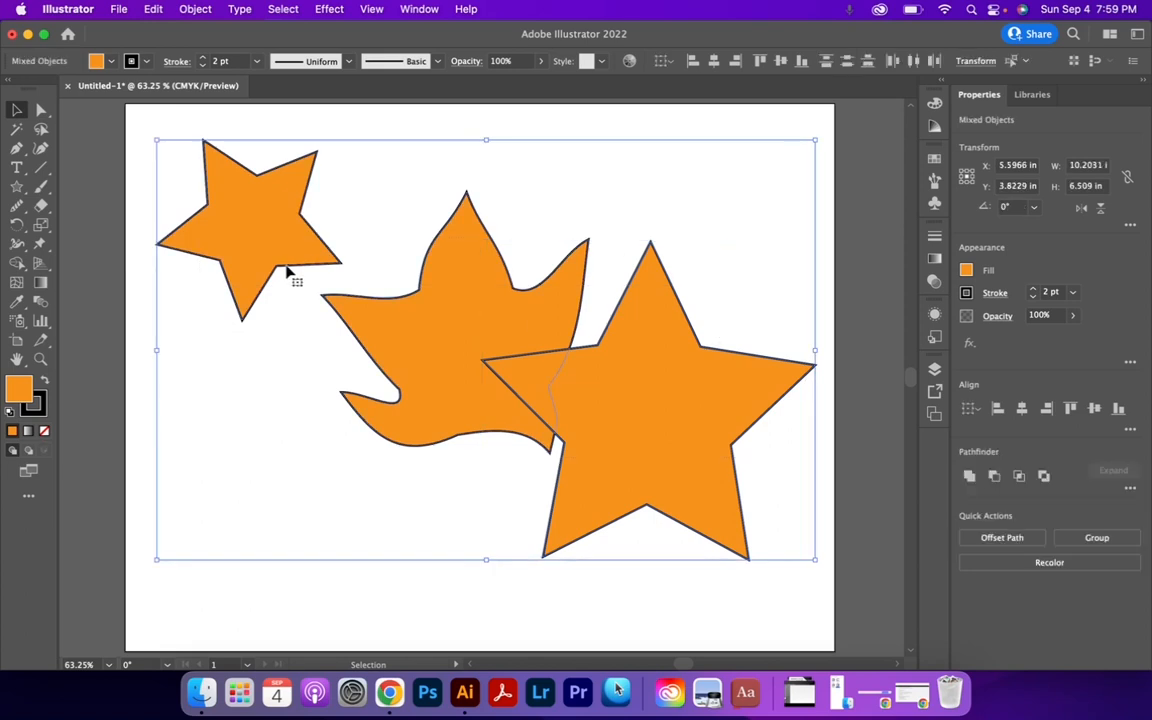
Puppet-warp the group, pulling the middle shape down-left and into the large star
left_click(39, 245)
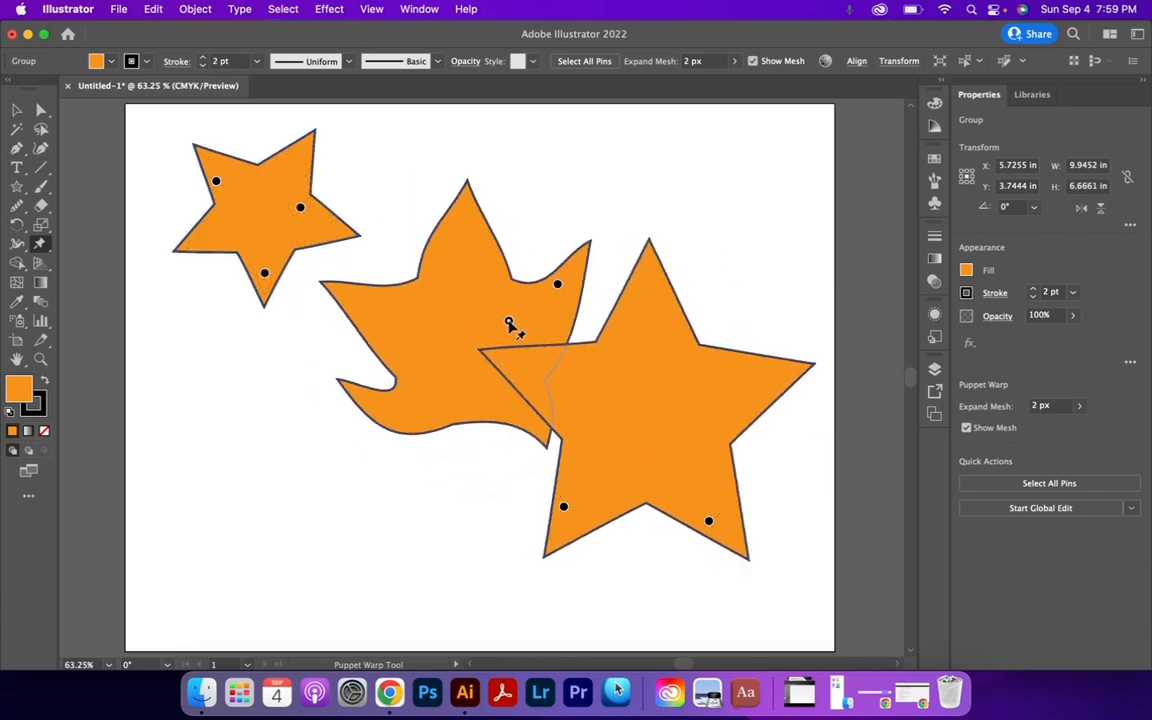
left_click_drag(510, 324, 491, 369)
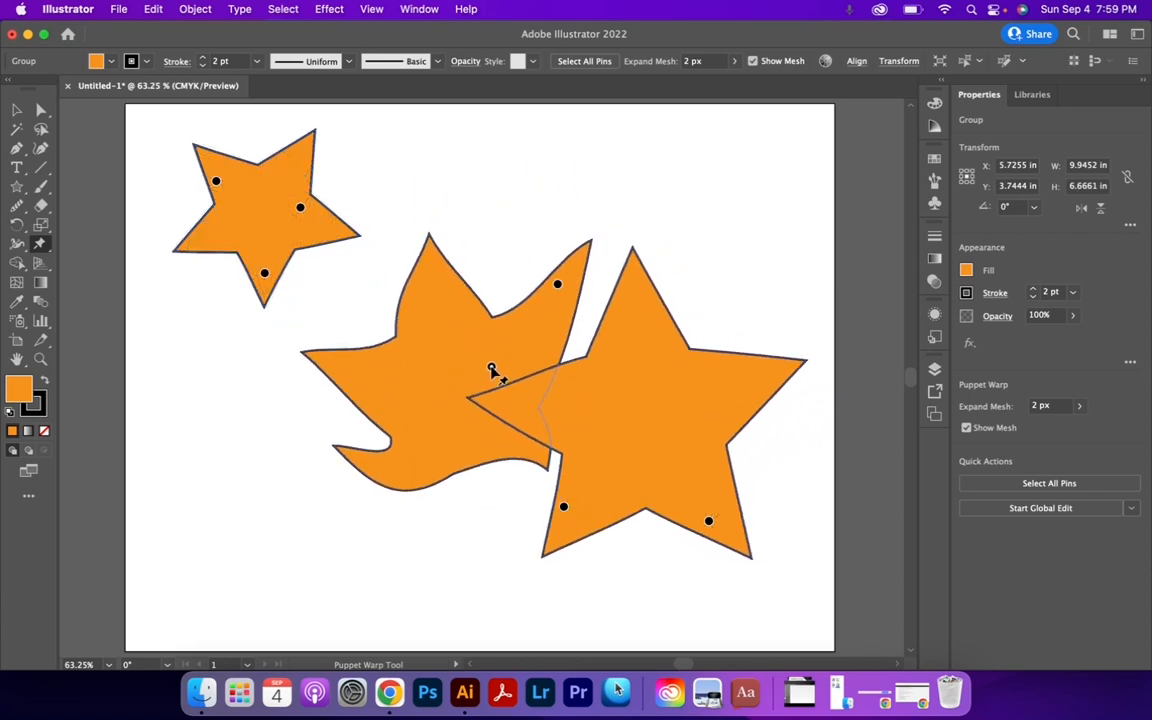
left_click_drag(492, 370, 595, 373)
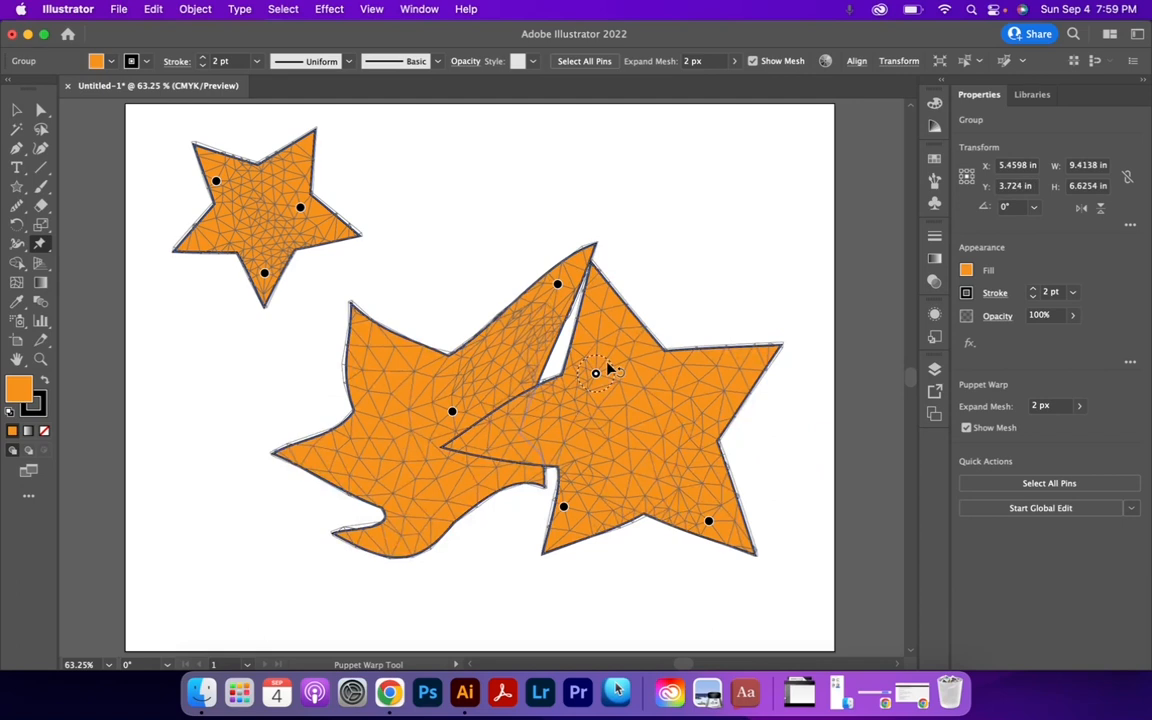
left_click_drag(596, 373, 636, 366)
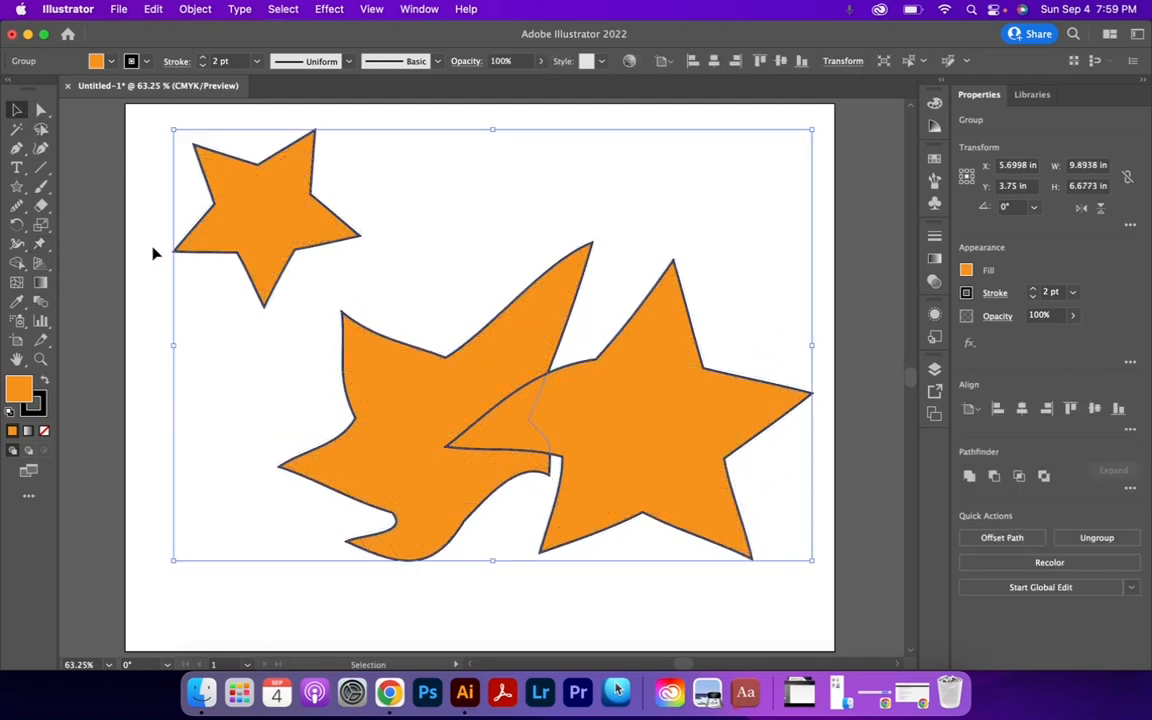
Select the warped group and ungroup it via Object > Ungroup
left_click(520, 428)
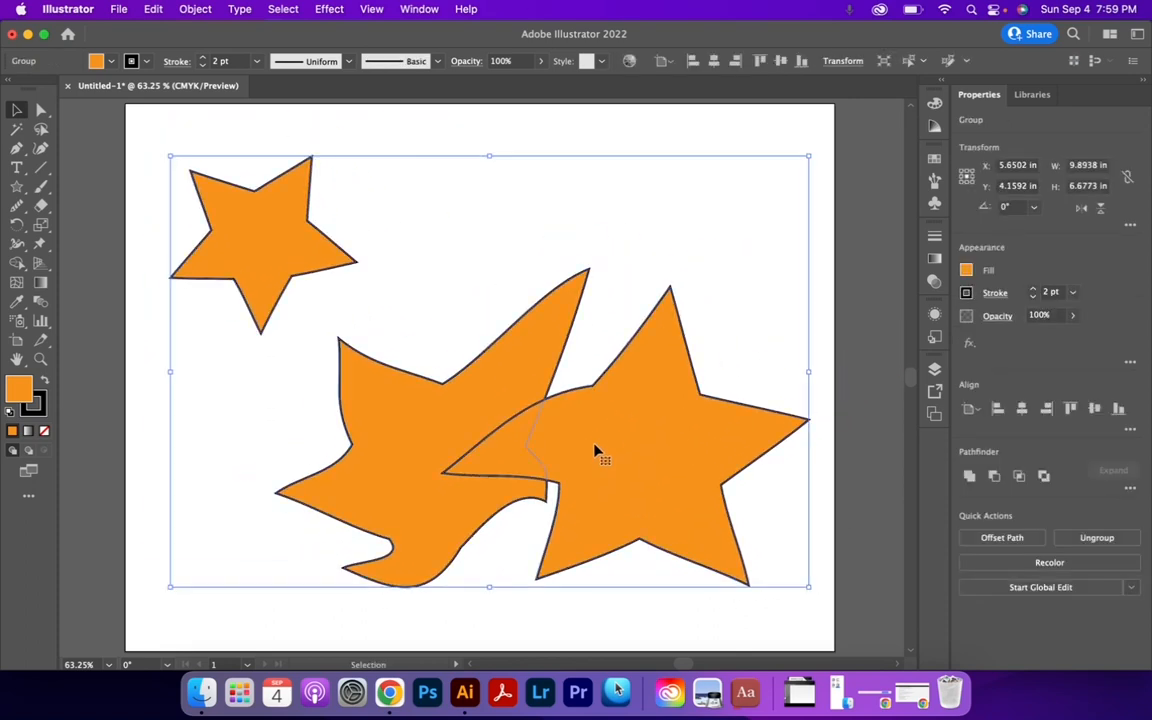
right_click(597, 454)
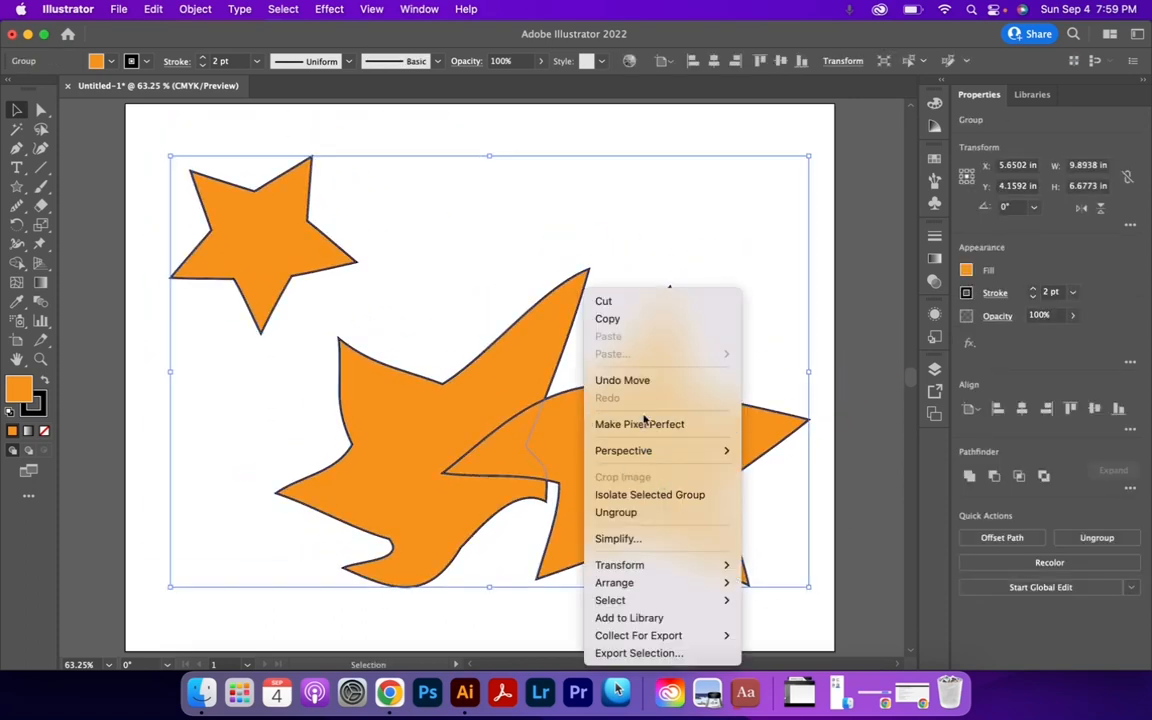
mouse_move(616, 512)
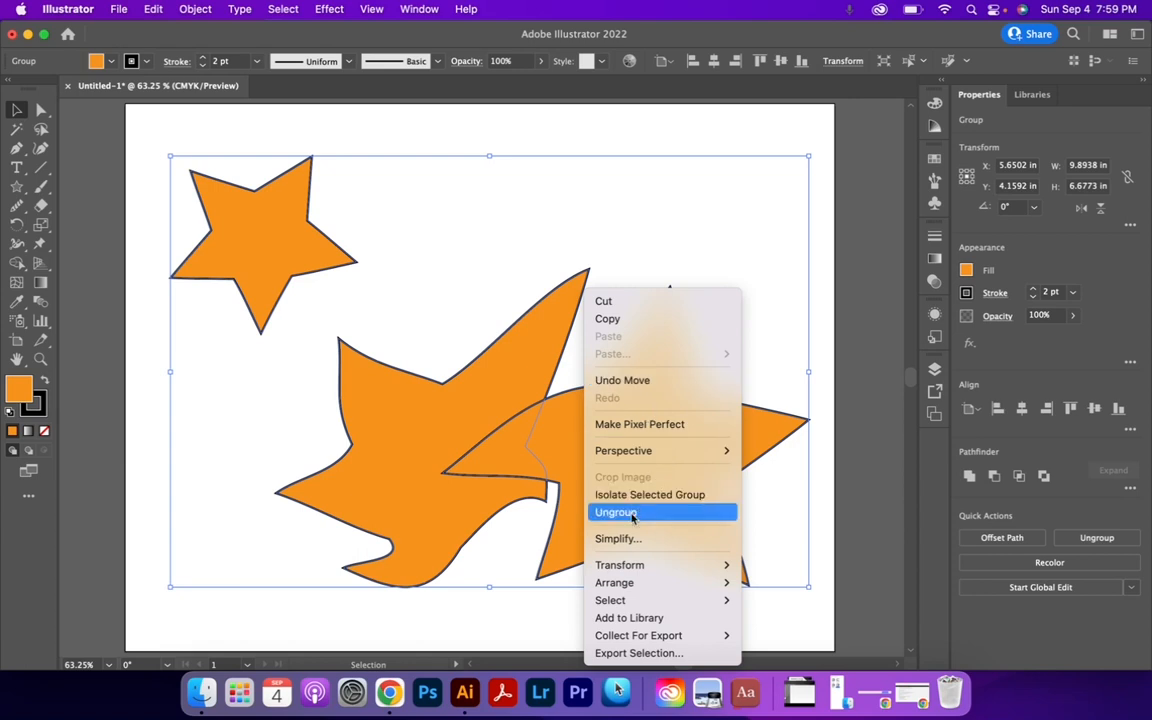
left_click(190, 9)
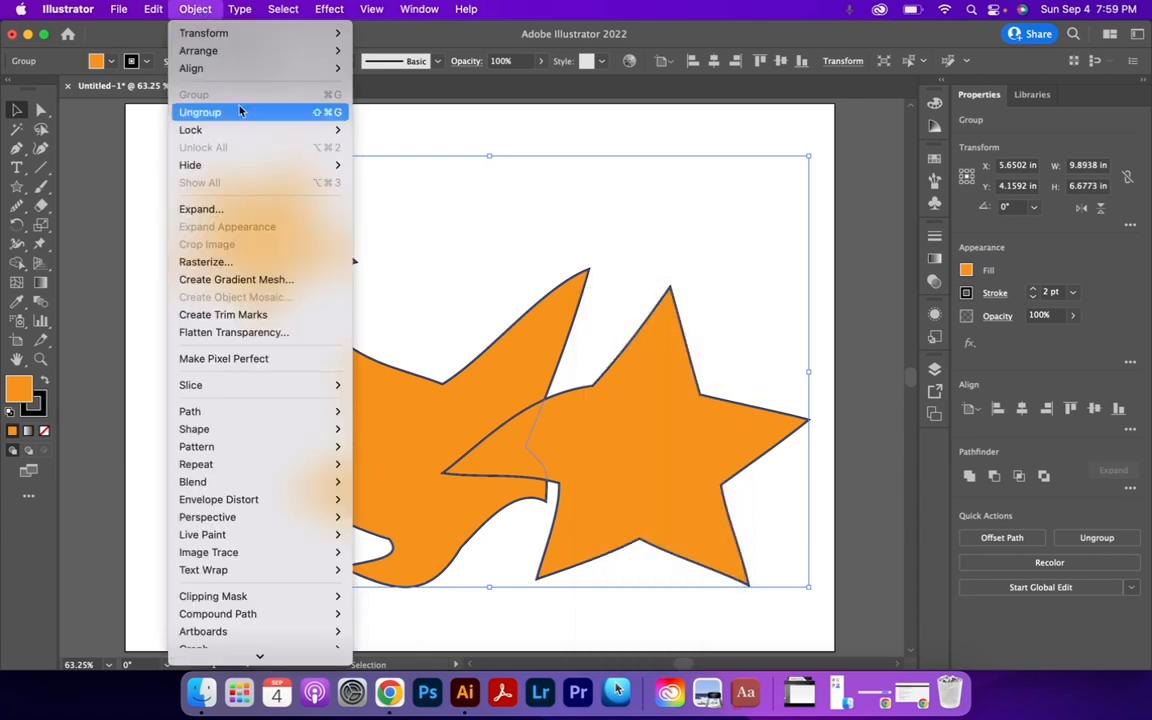
left_click(200, 111)
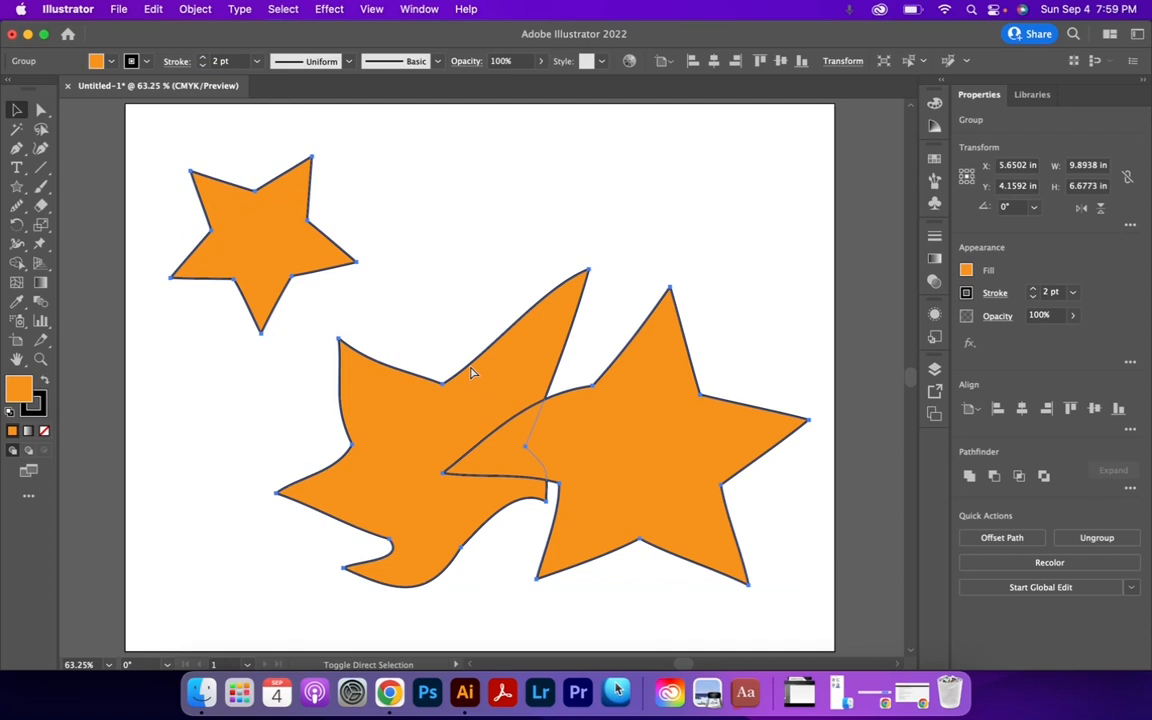